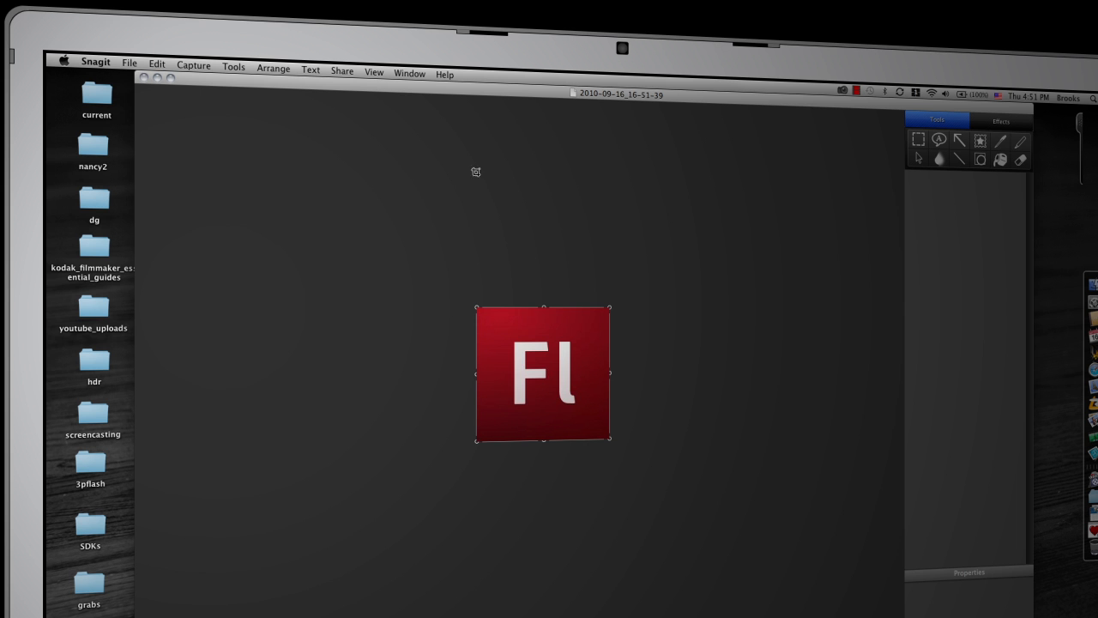
mouse_move(446, 394)
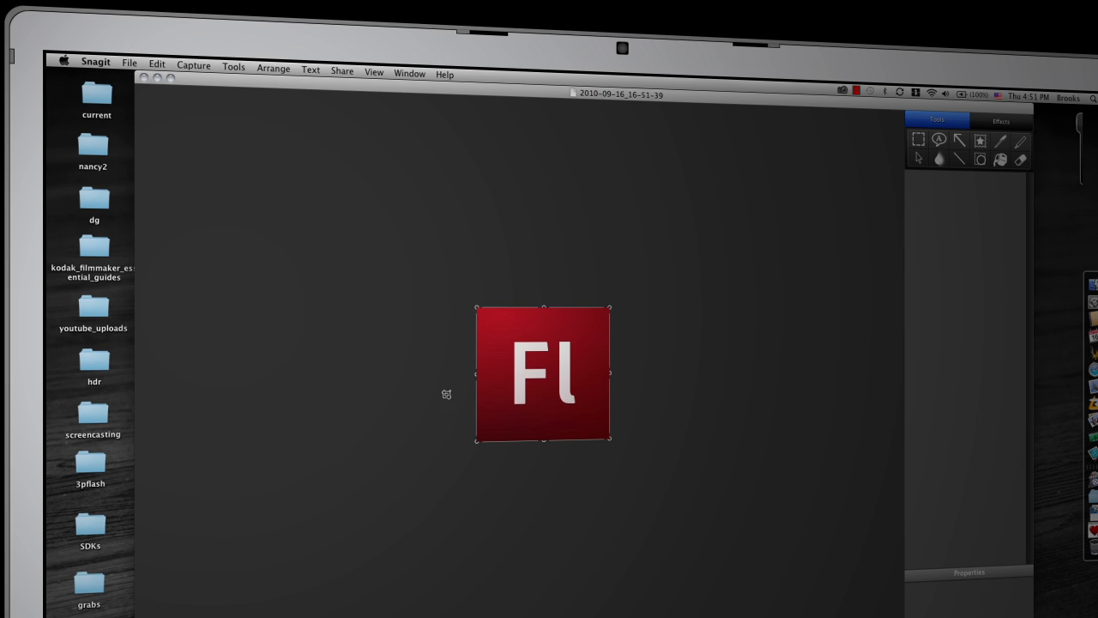
mouse_move(157, 94)
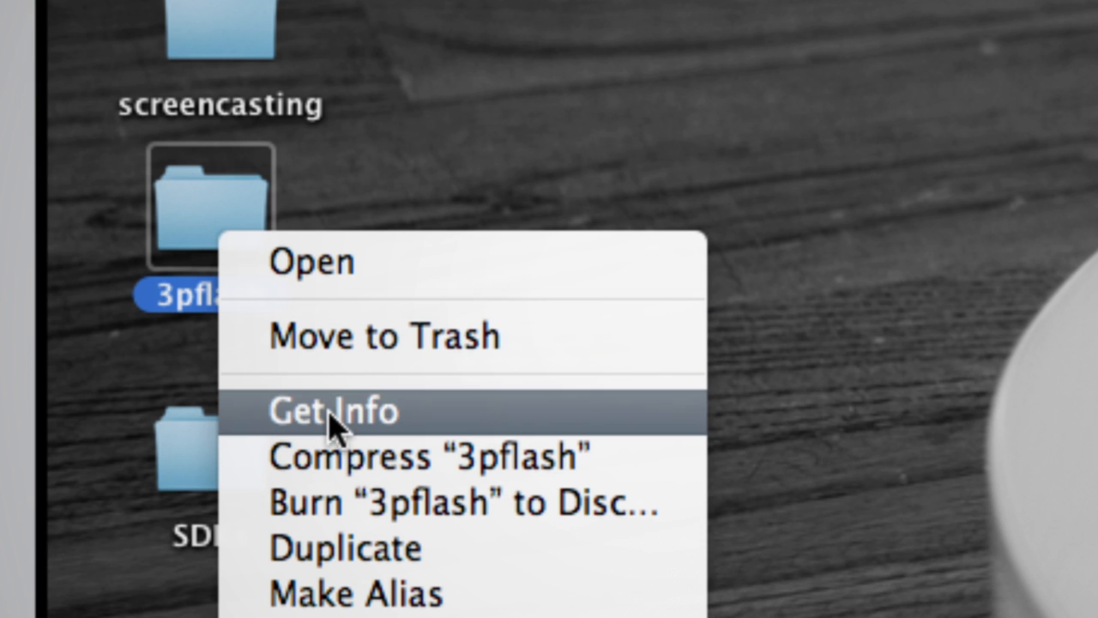
Step: Paste the Flash logo onto the 3pflash folder's Get Info icon, then open the folder
click(333, 411)
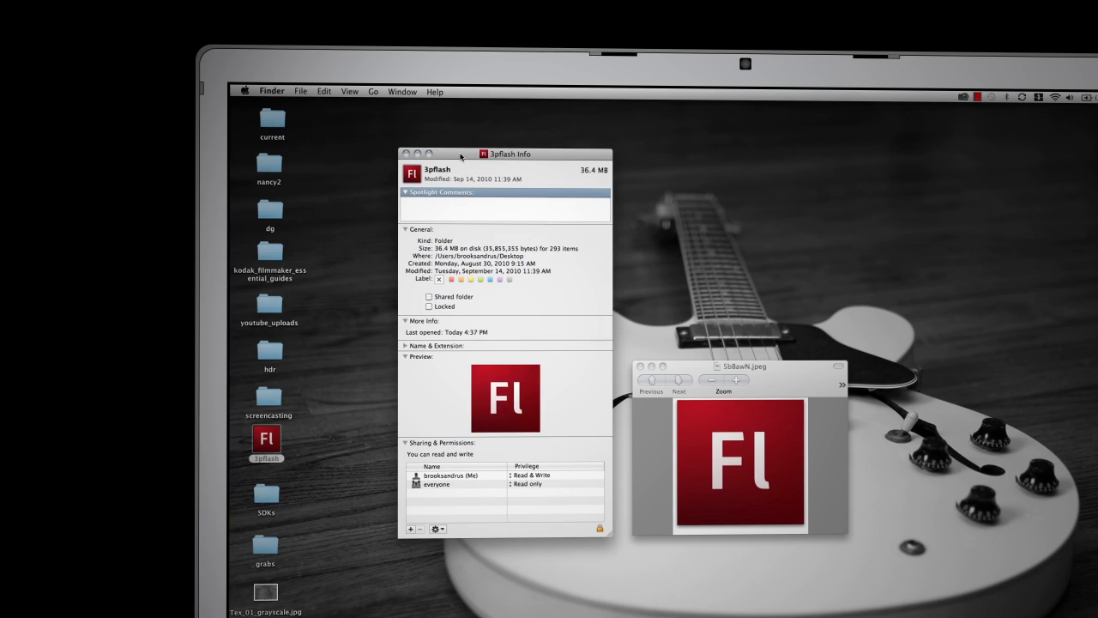
mouse_move(395, 182)
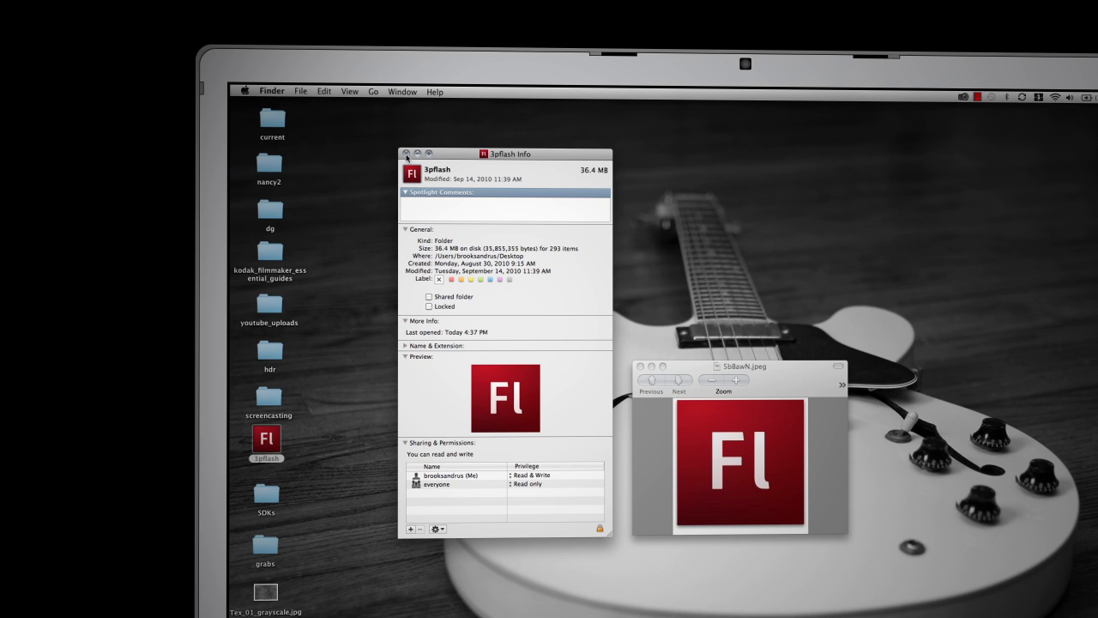
mouse_move(533, 398)
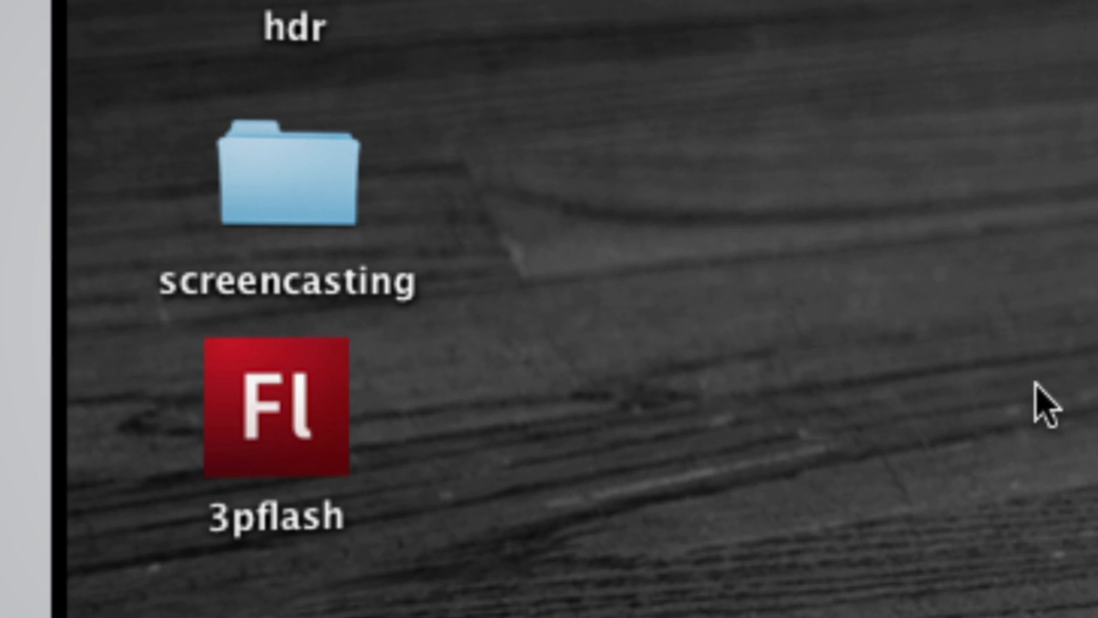
mouse_move(322, 420)
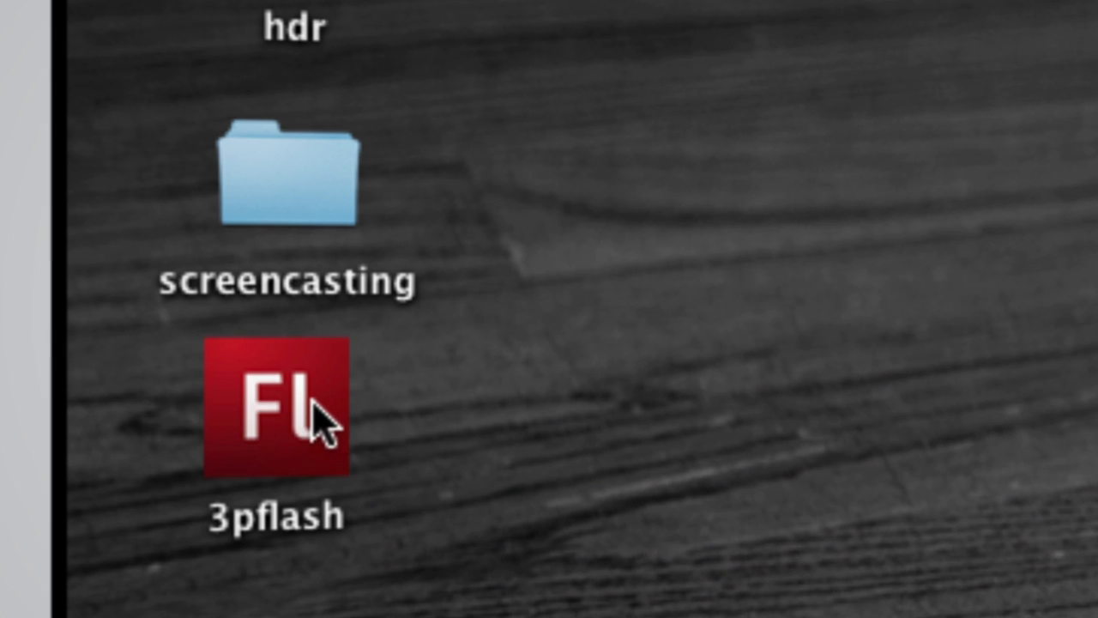
double_click(277, 408)
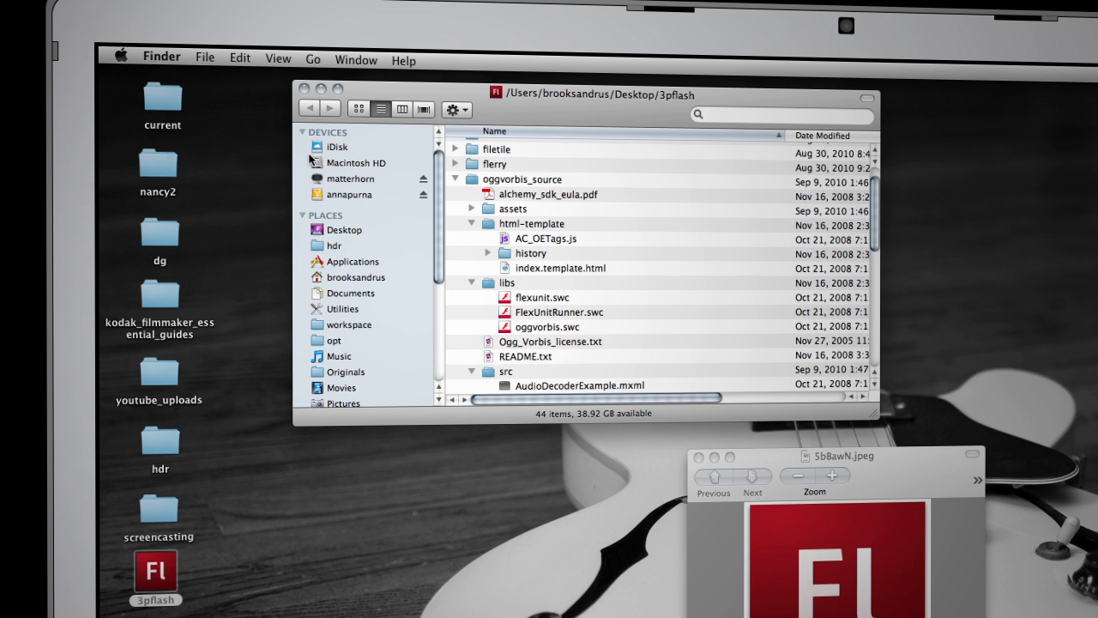
mouse_move(342, 117)
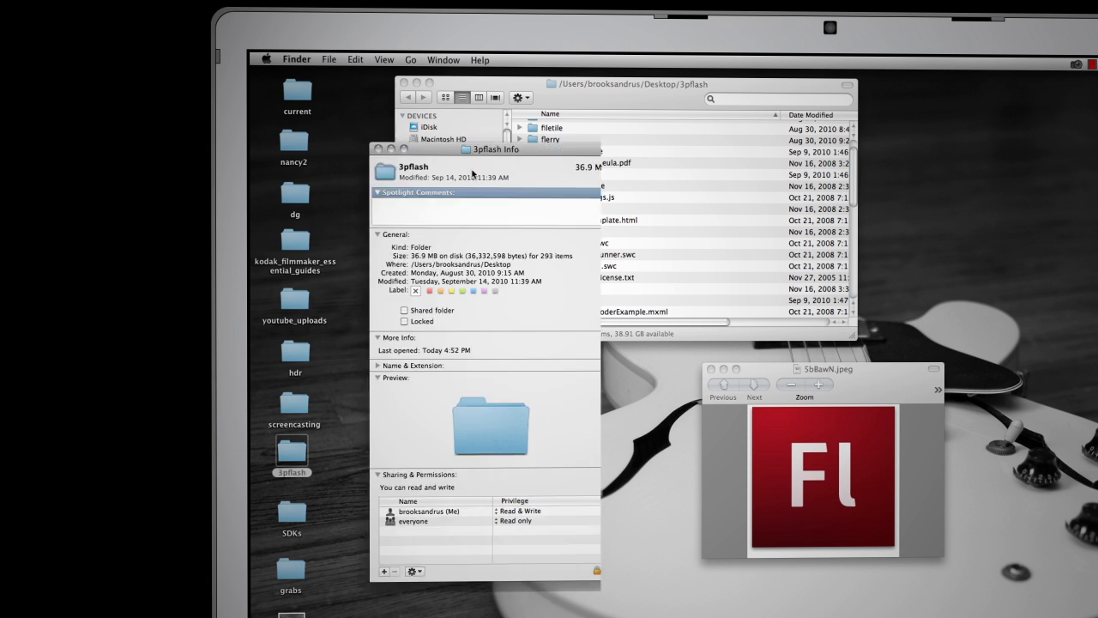
Step: Move the 3pflash Info window lower and close it after removing the custom icon
drag(489, 149, 633, 223)
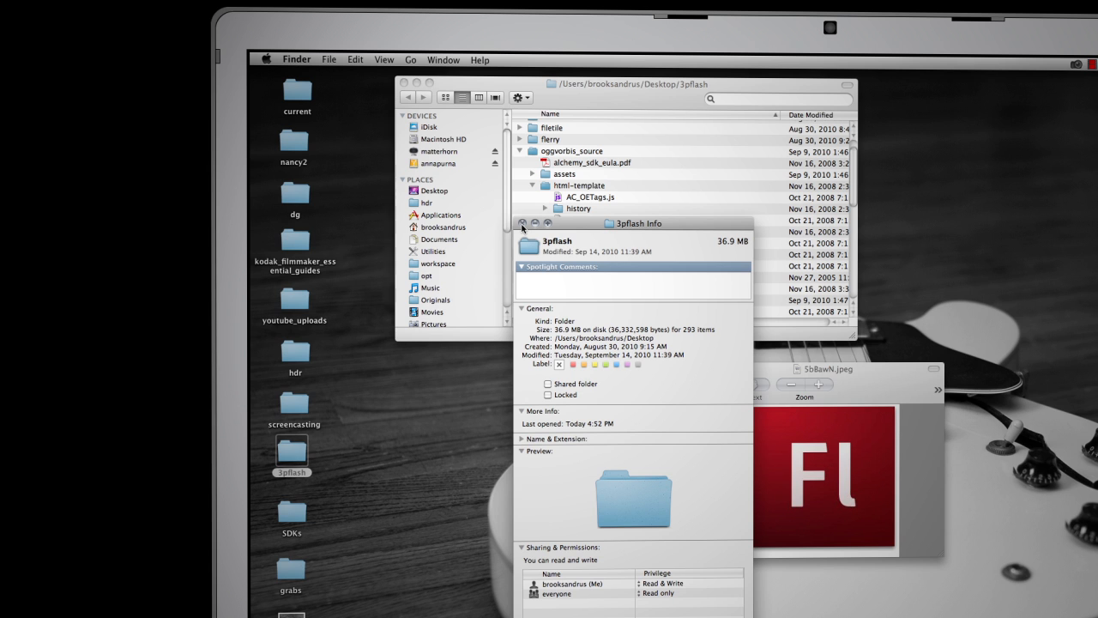
click(521, 223)
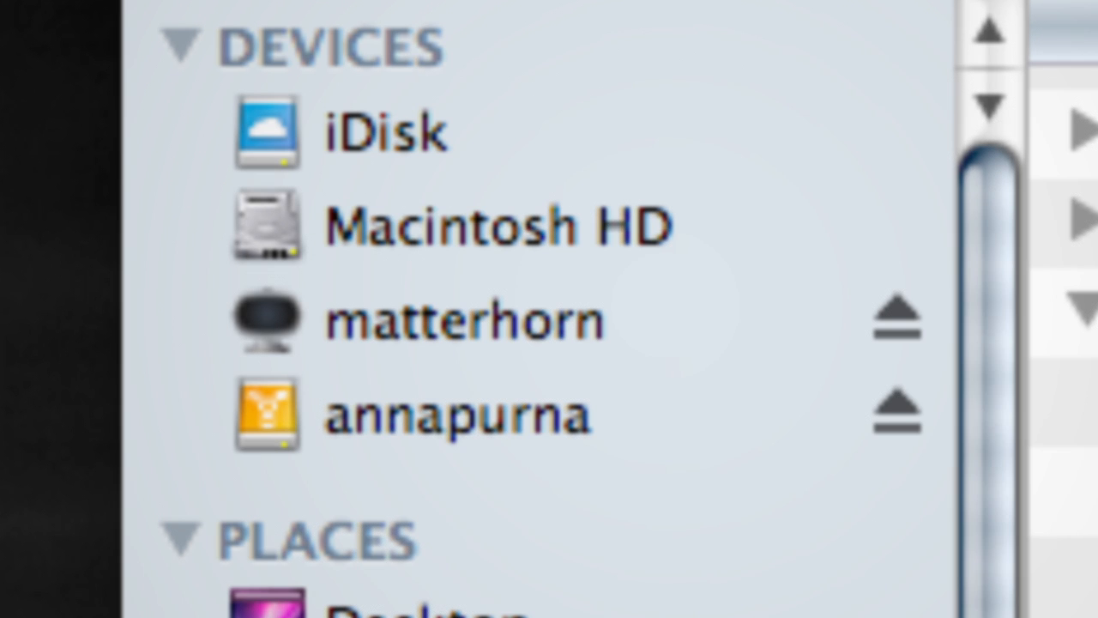
Step: Show the annapurna drive's contents (music, pictures, videos) from the Finder sidebar
click(454, 416)
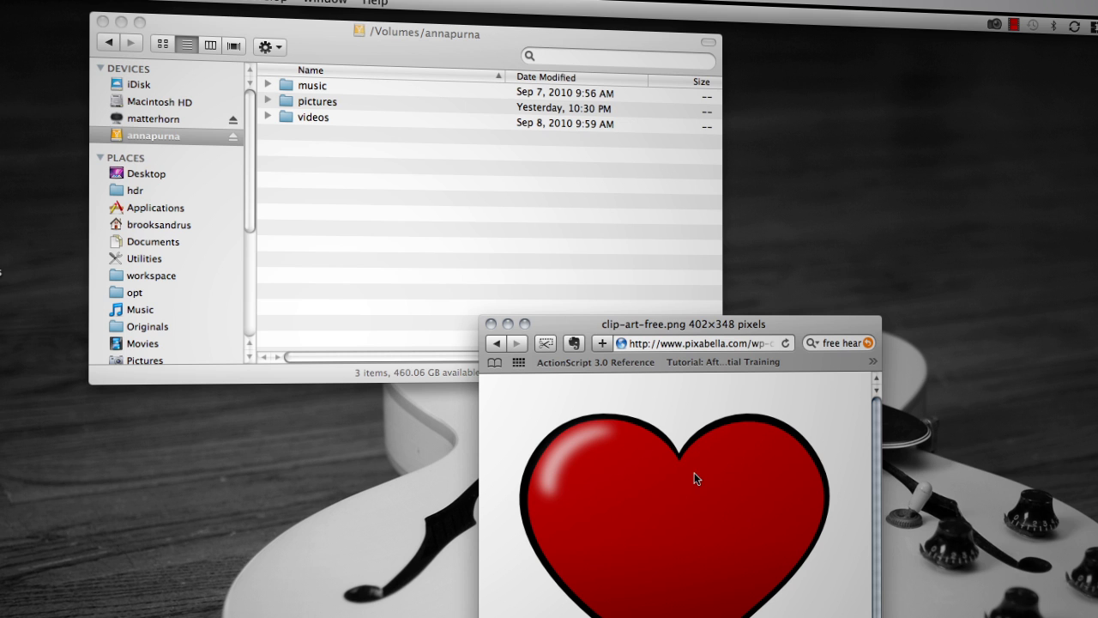
mouse_move(608, 456)
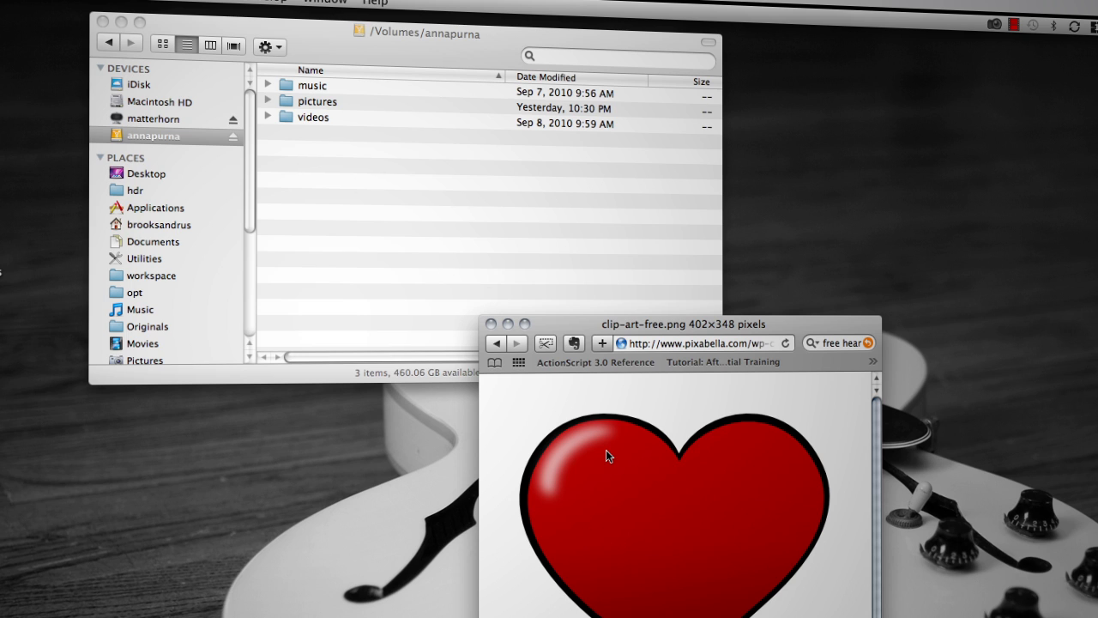
mouse_move(723, 560)
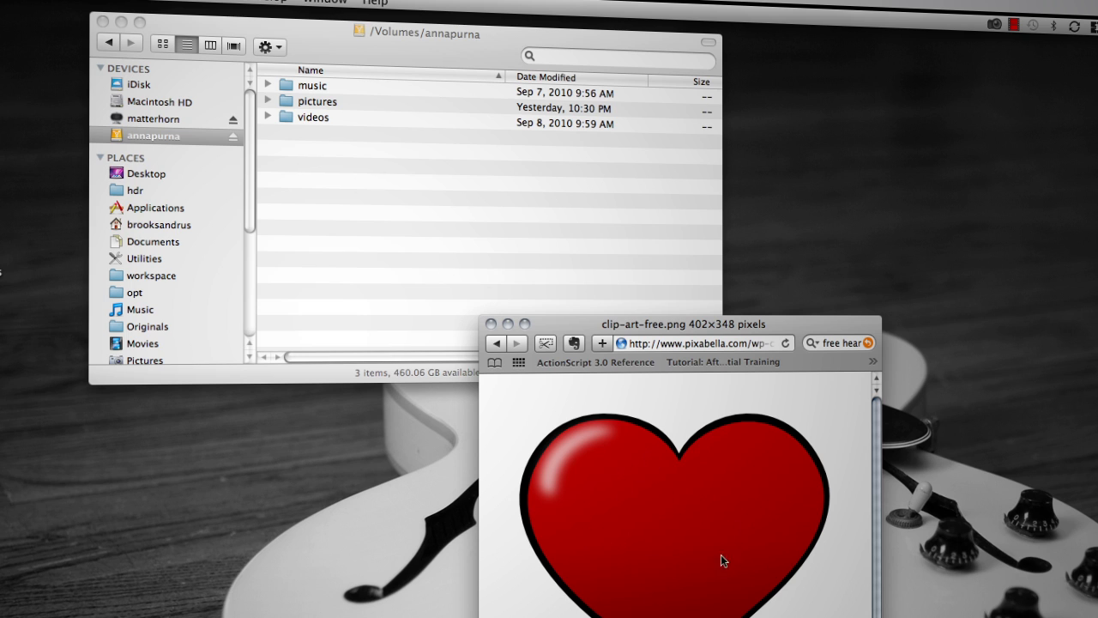
mouse_move(686, 510)
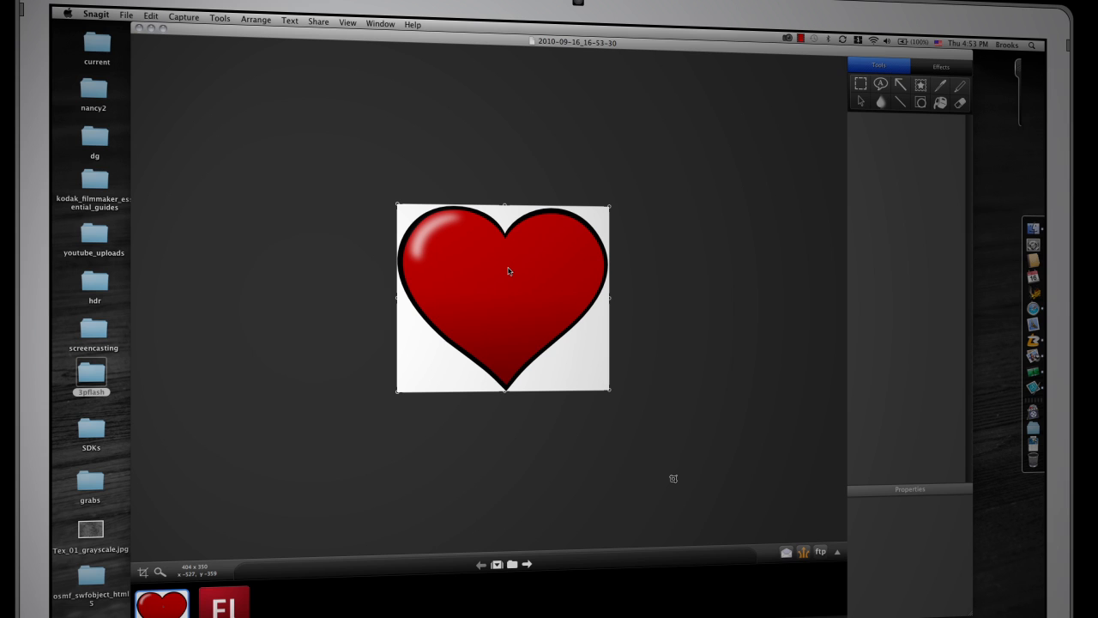
mouse_move(325, 223)
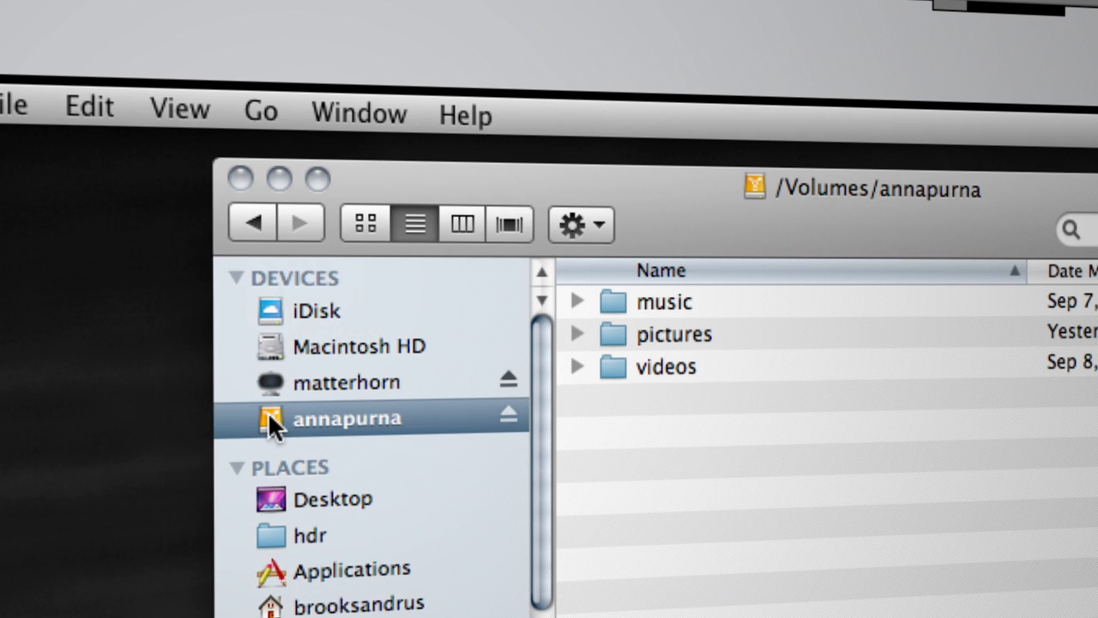
Step: Choose Get Info from the annapurna drive's sidebar context menu
right_click(346, 418)
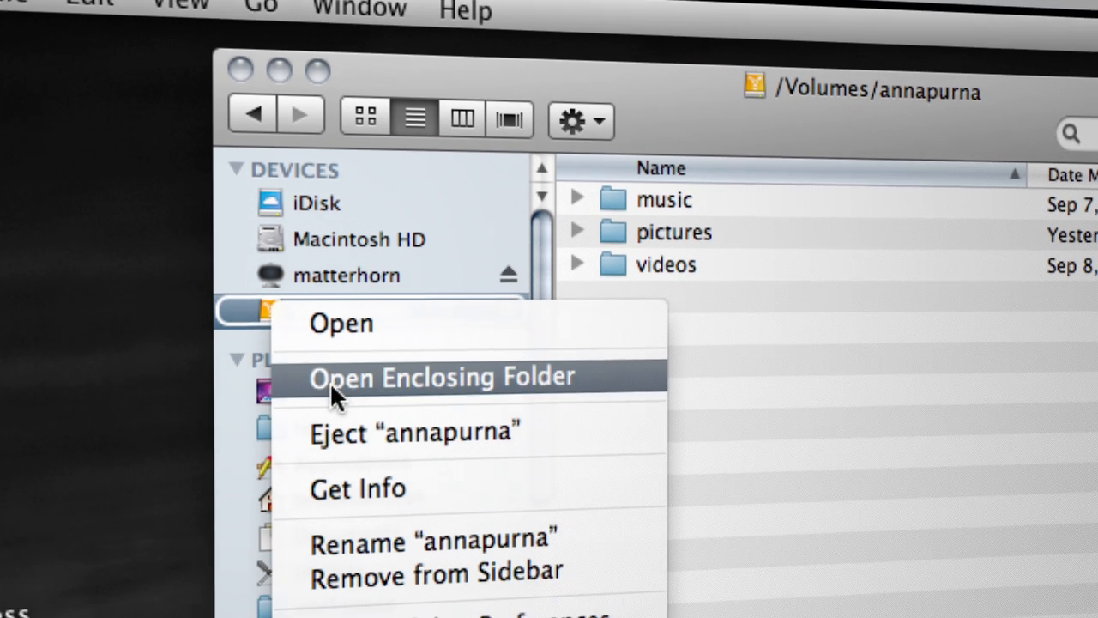
click(358, 487)
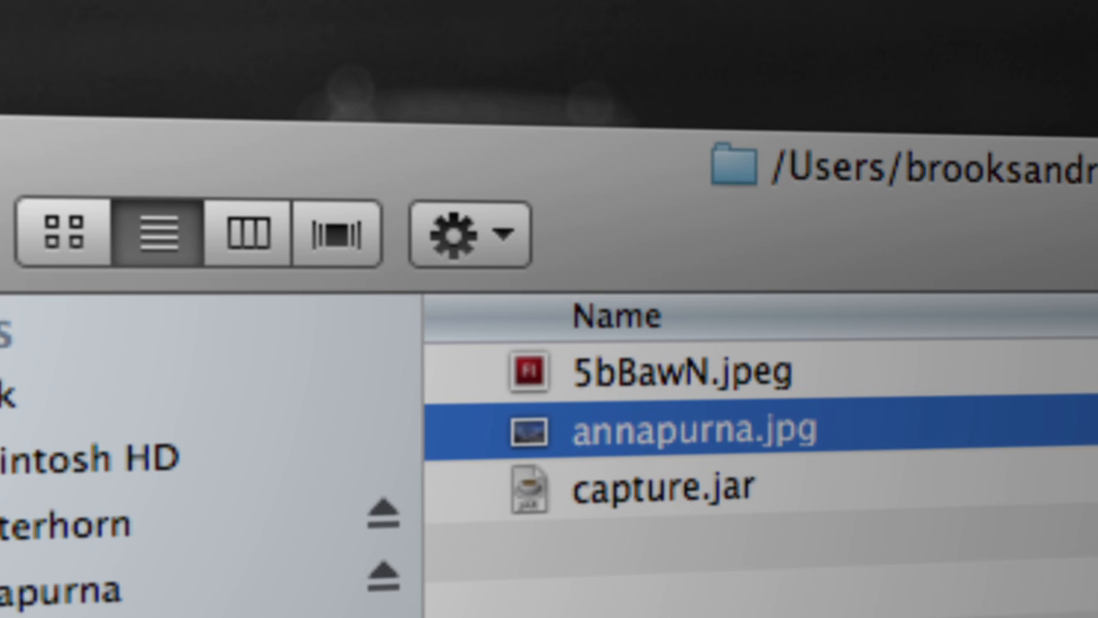
Step: Open annapurna.jpg in Preview and select a rectangle around the mountain peak
double_click(695, 427)
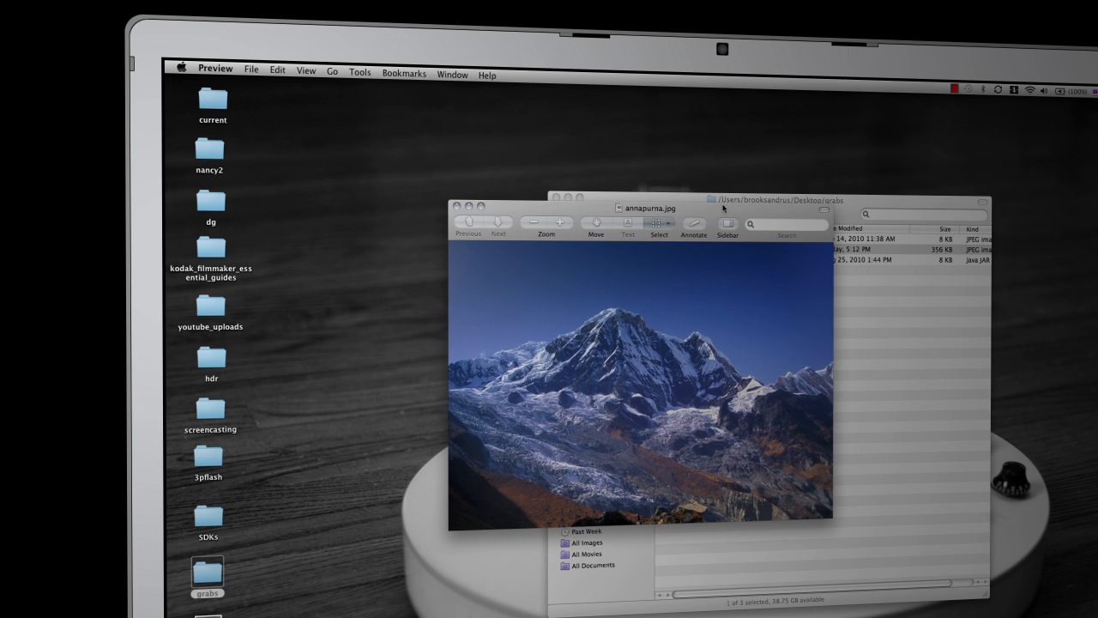
mouse_move(616, 260)
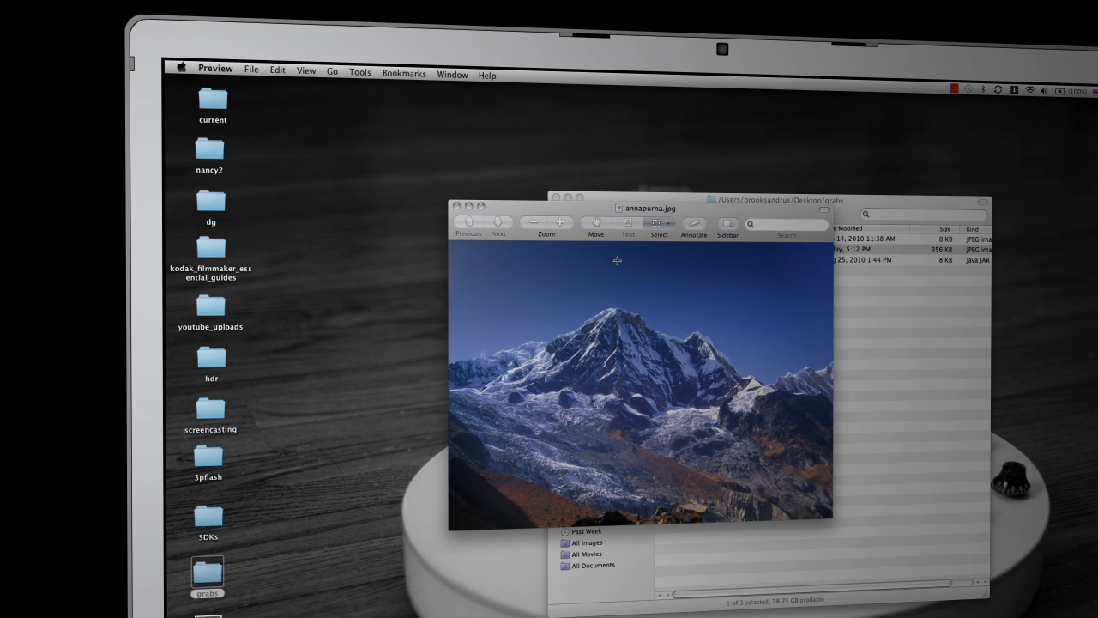
click(359, 72)
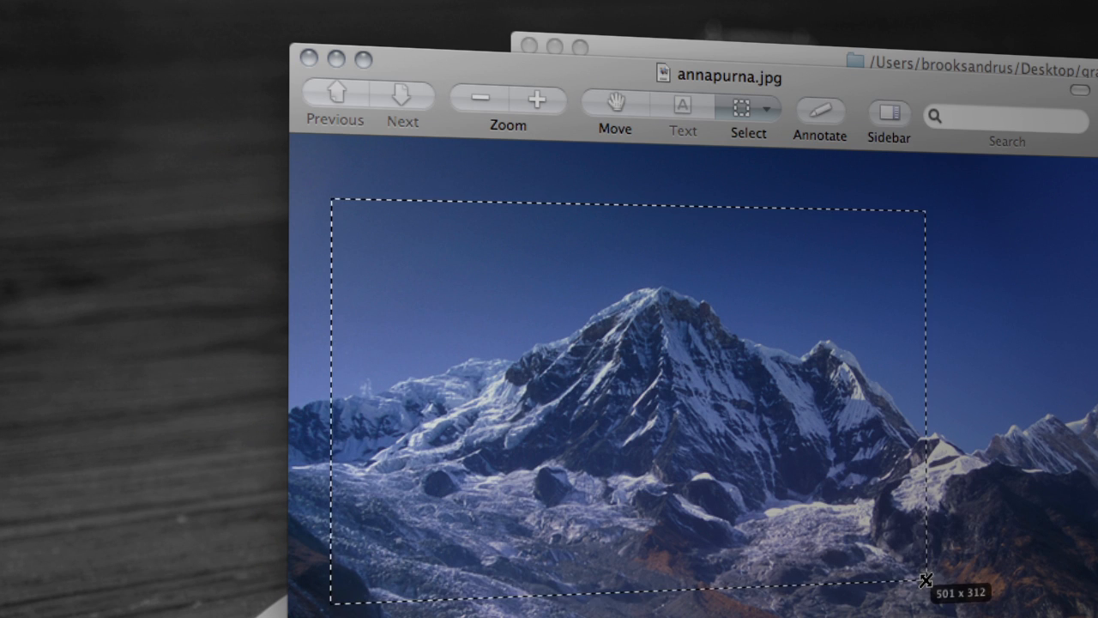
drag(926, 579, 1077, 609)
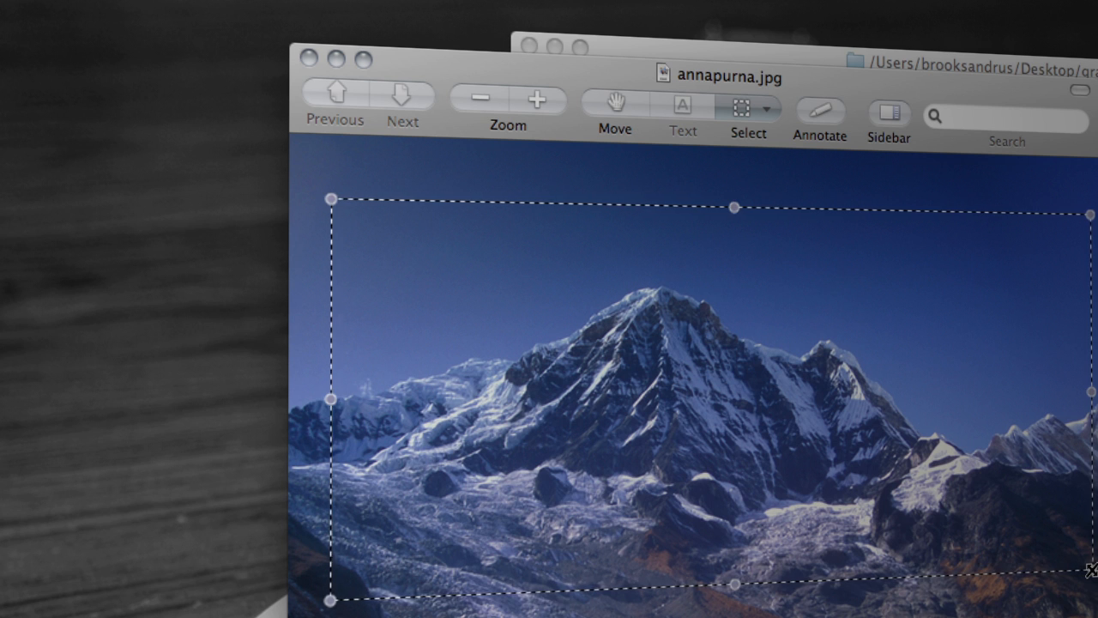
mouse_move(1057, 553)
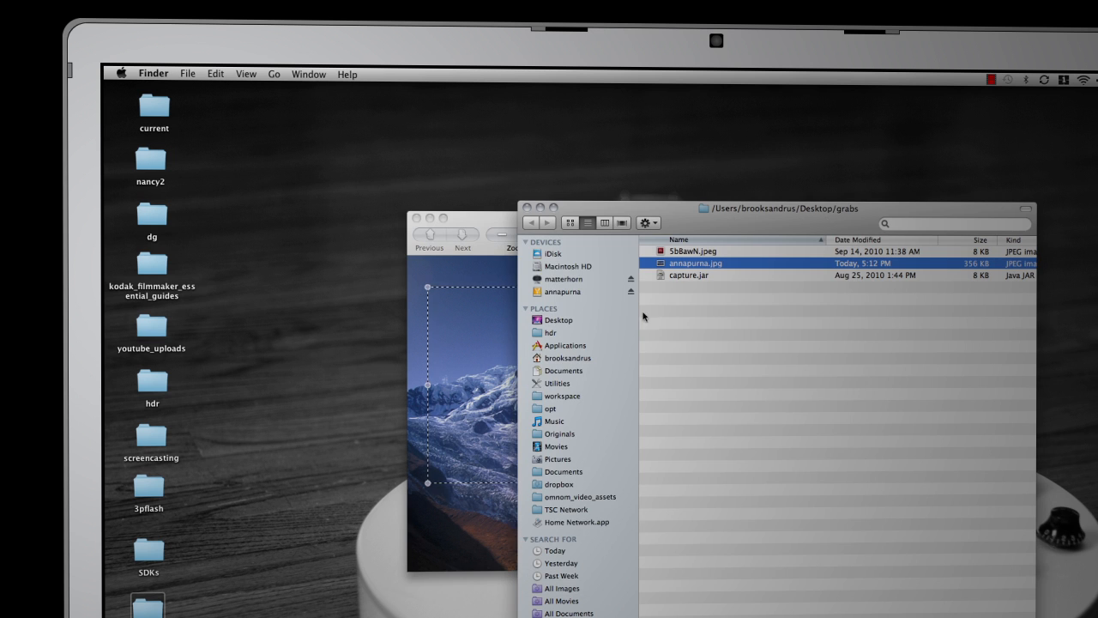
Step: Make the grabs folder window listing annapurna.jpg the active window
click(563, 292)
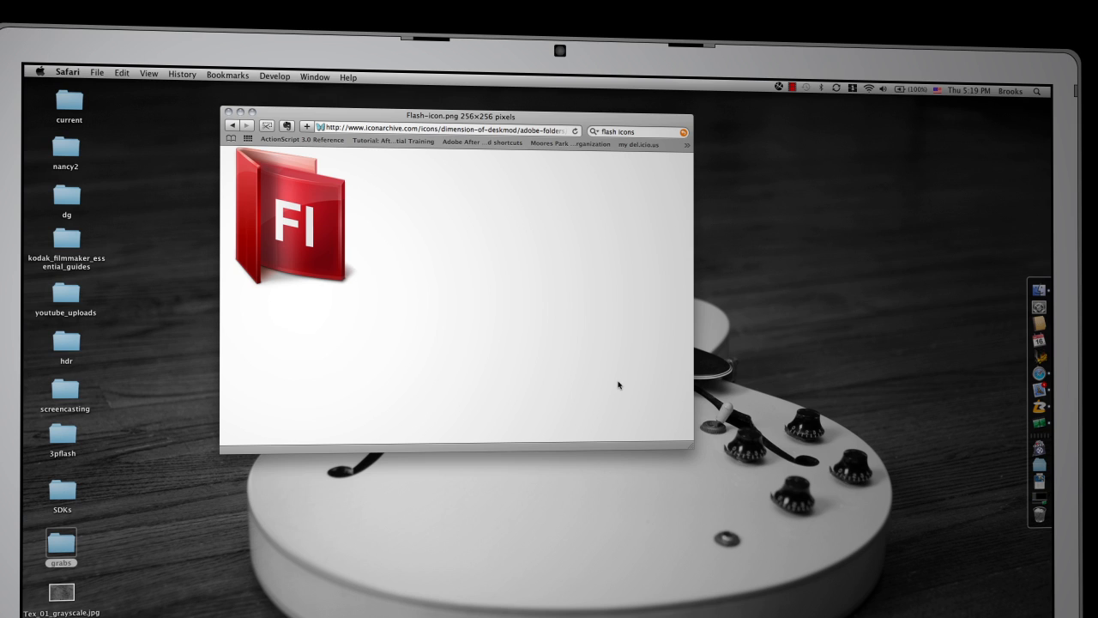
mouse_move(626, 305)
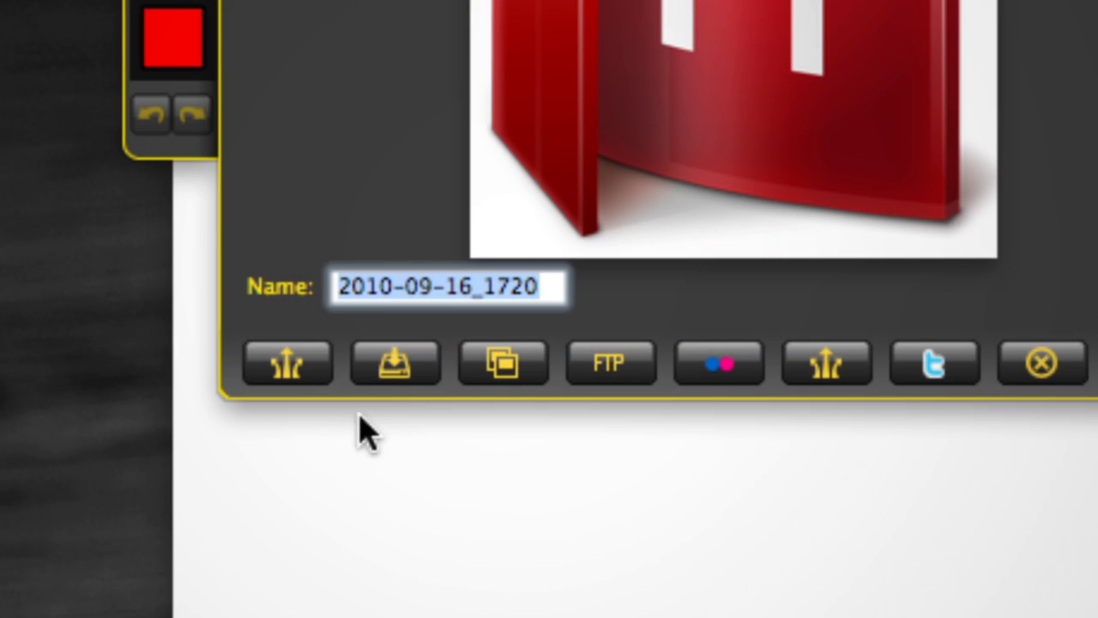
mouse_move(503, 369)
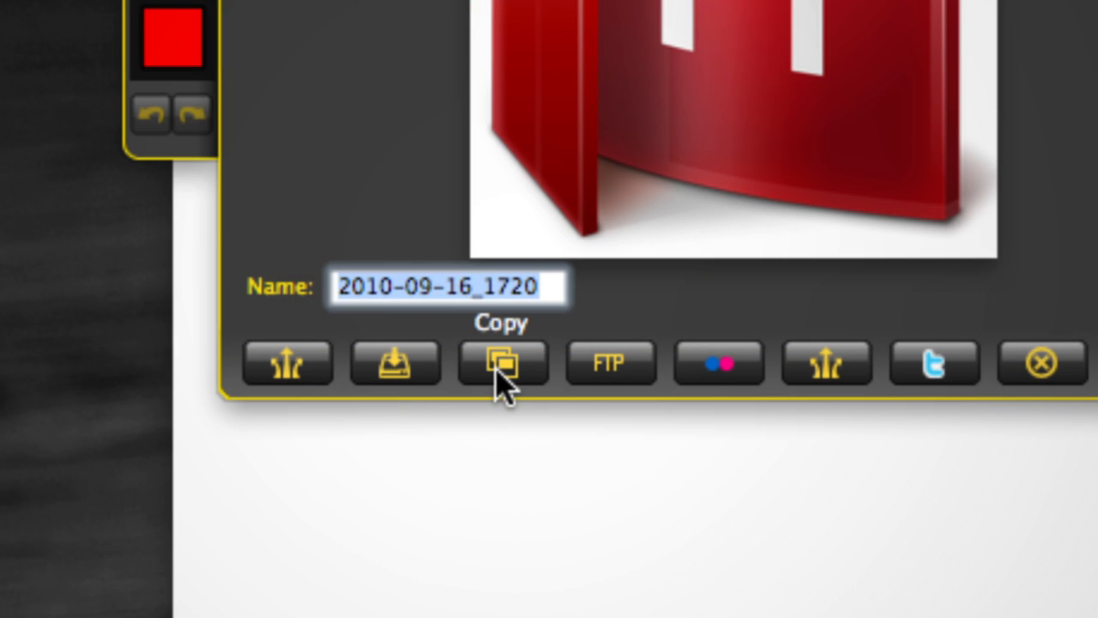
Step: Copy the Jing capture of the Flash folder icon (2010-09-16_1720) to the clipboard
click(502, 362)
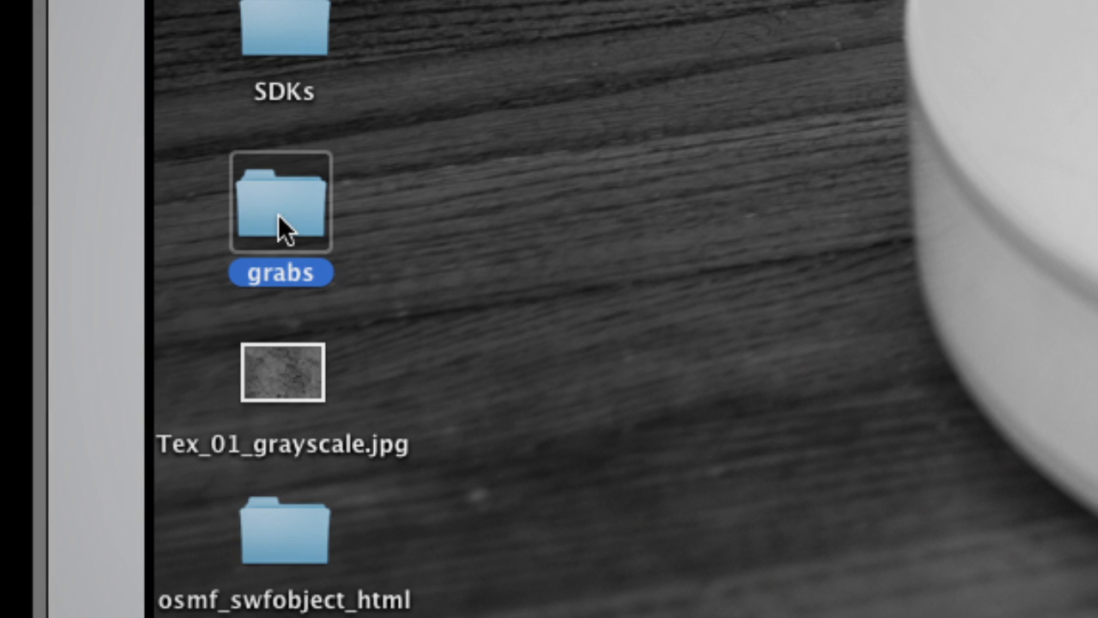
Step: Choose Get Info from the desktop grabs folder's context menu
right_click(282, 202)
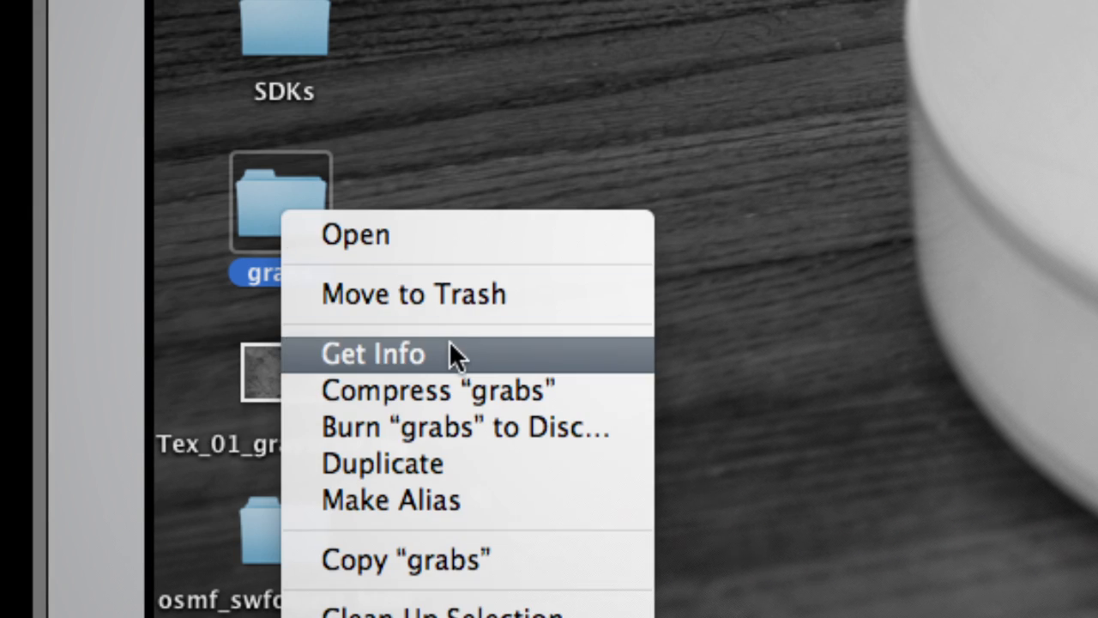
click(372, 353)
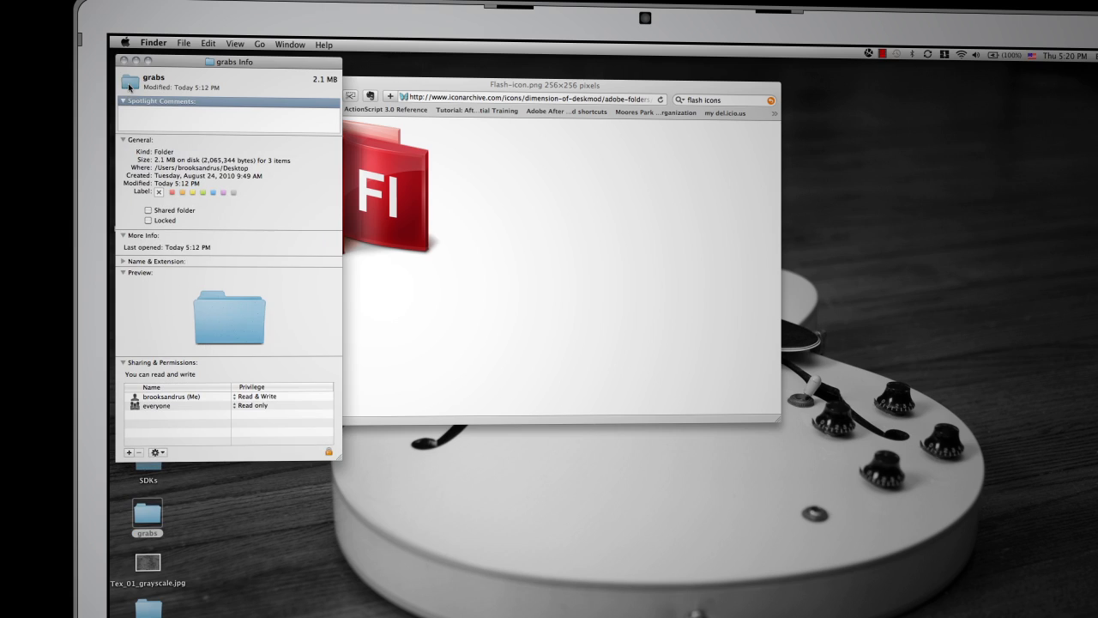